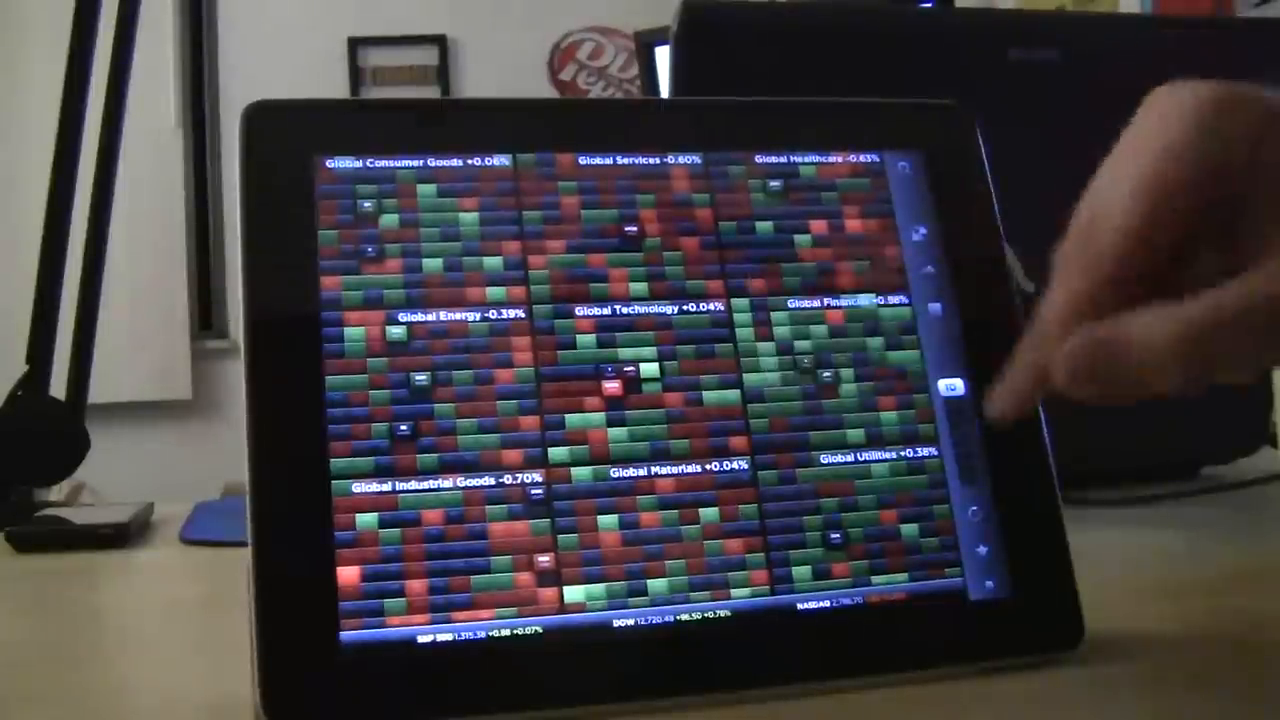
# Step: Zoom the heat map into Global Technology so tiles for AAPL, GOOG and MSFT appear
pyautogui.click(952, 388)
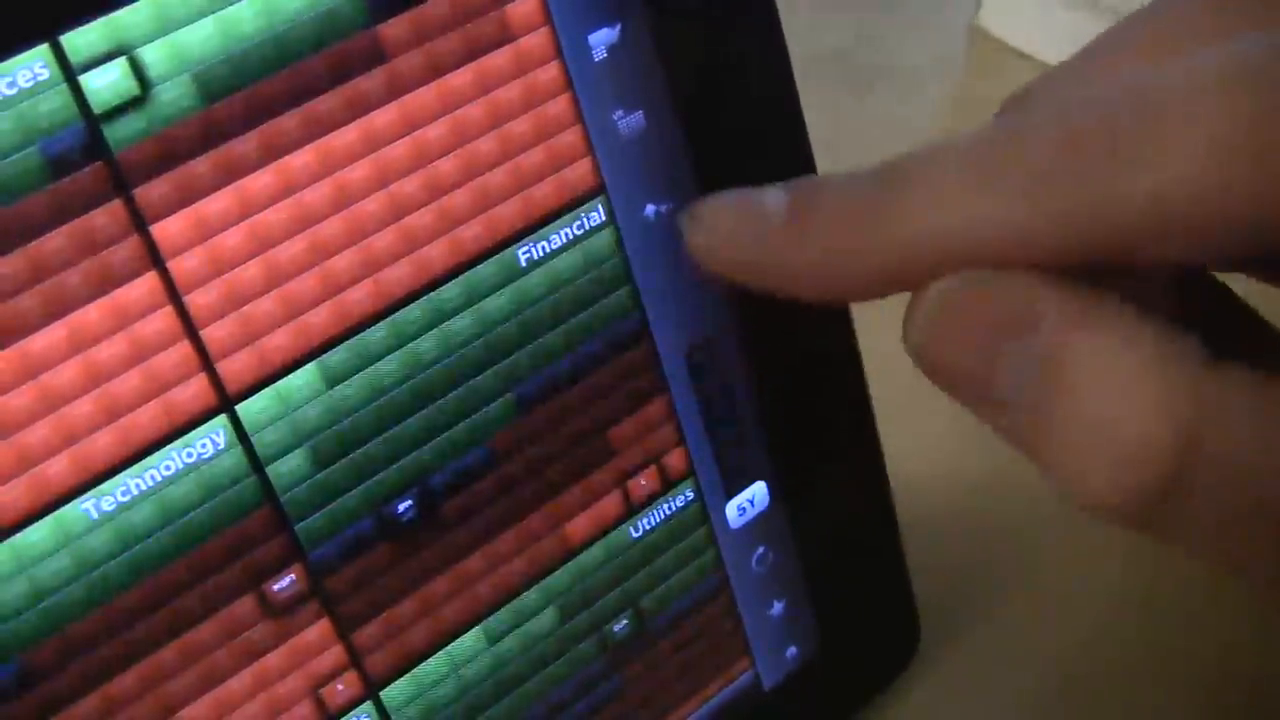
pyautogui.click(650, 204)
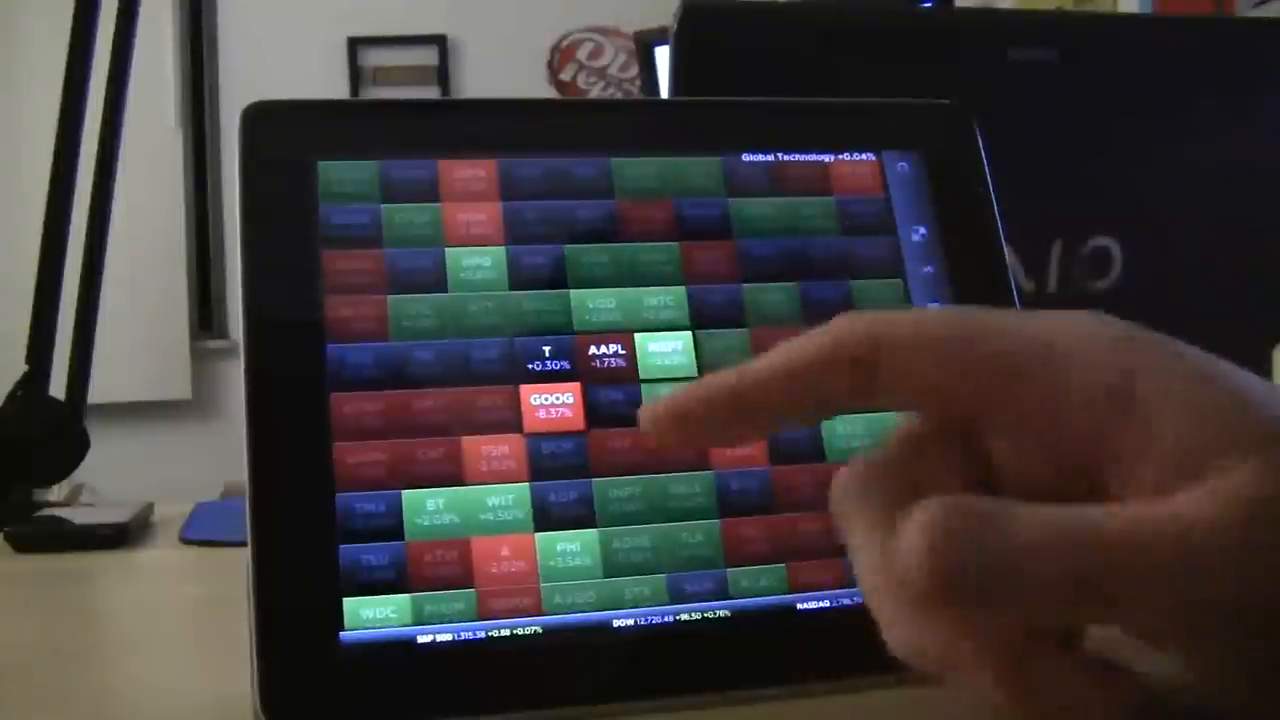
# Step: Recolour the technology tiles by five-year change (AAPL about +364%, GOOG +21.87%)
pyautogui.click(664, 356)
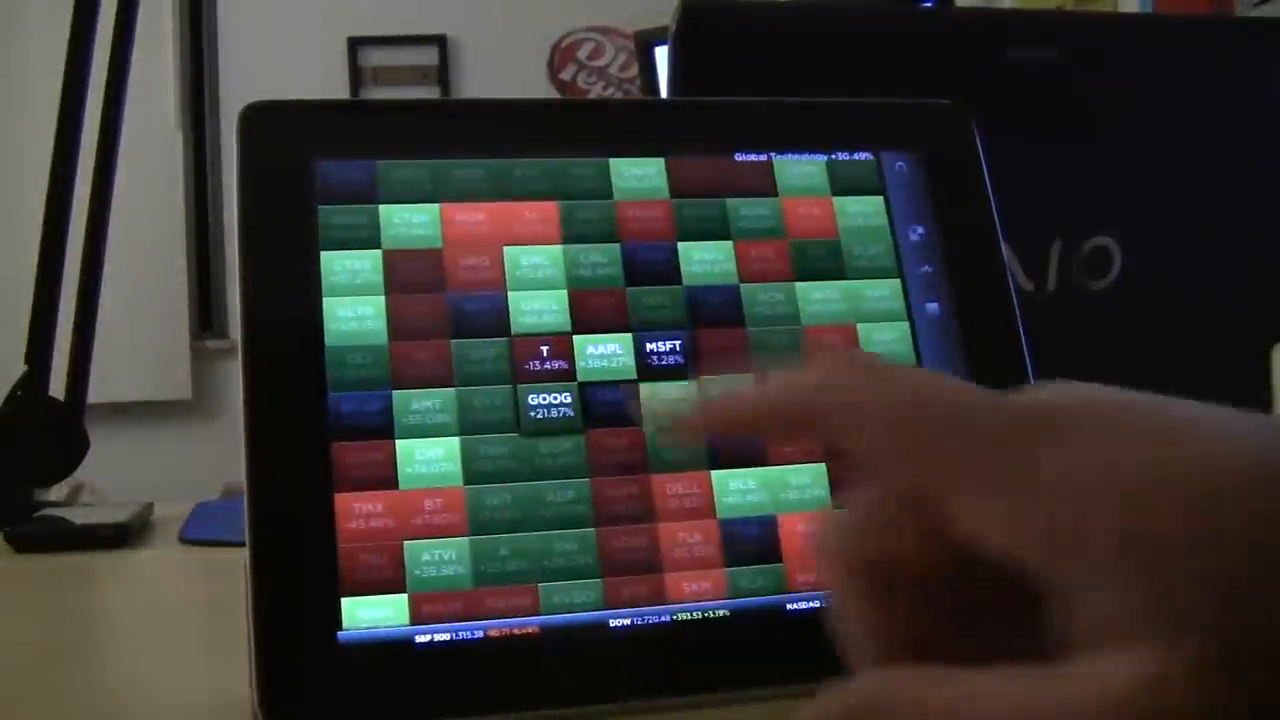
# Step: Move to Global Financials and bring up Citigroup's chart: 29.64, down 94.57%
pyautogui.click(600, 350)
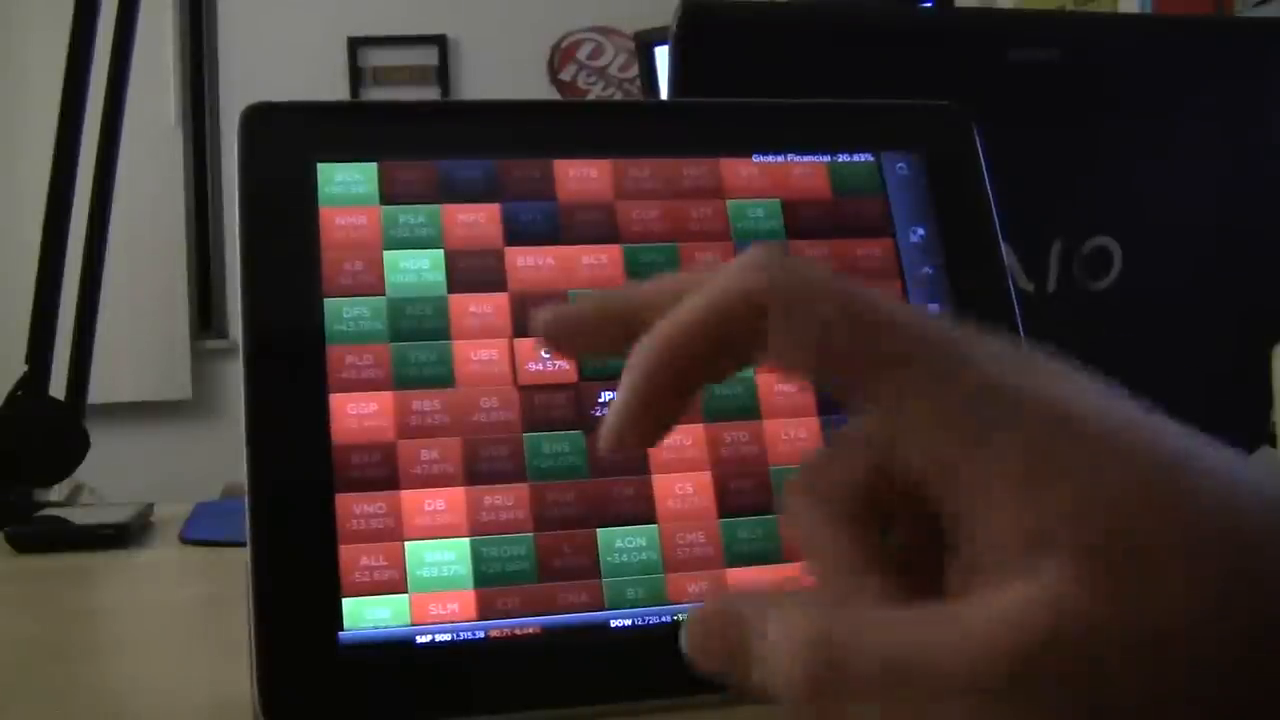
pyautogui.click(544, 360)
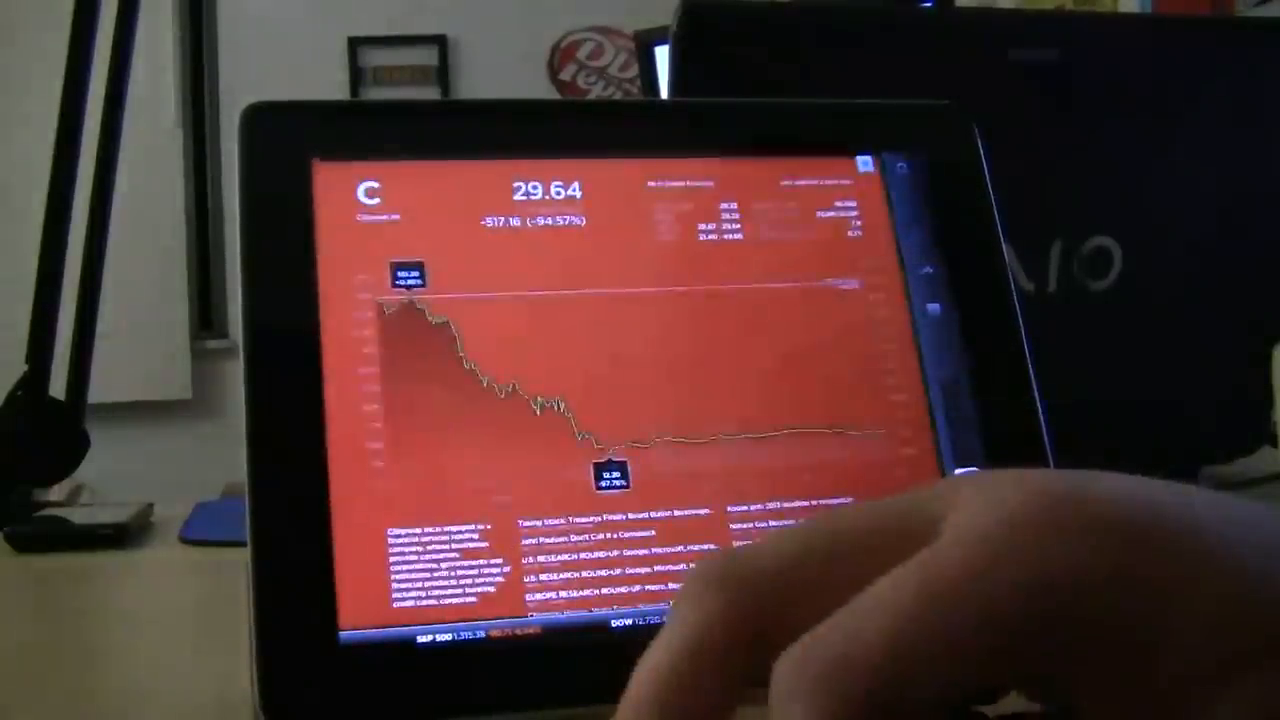